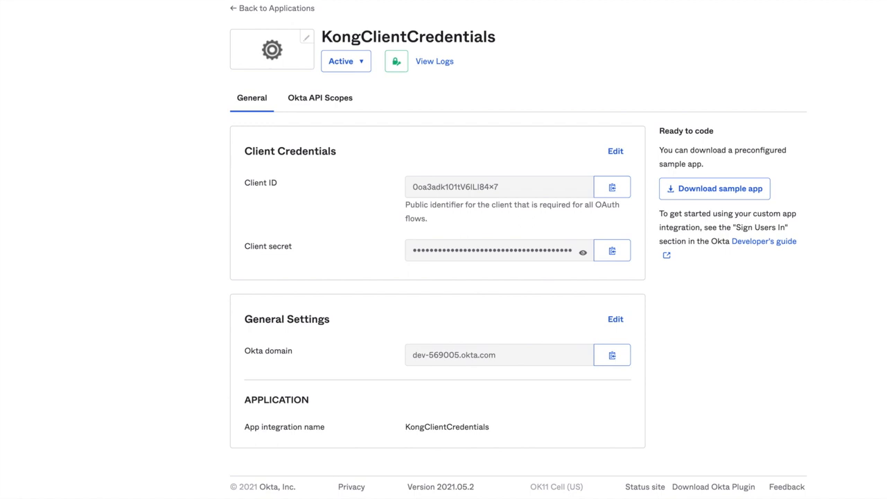
pyautogui.moveTo(20, 106)
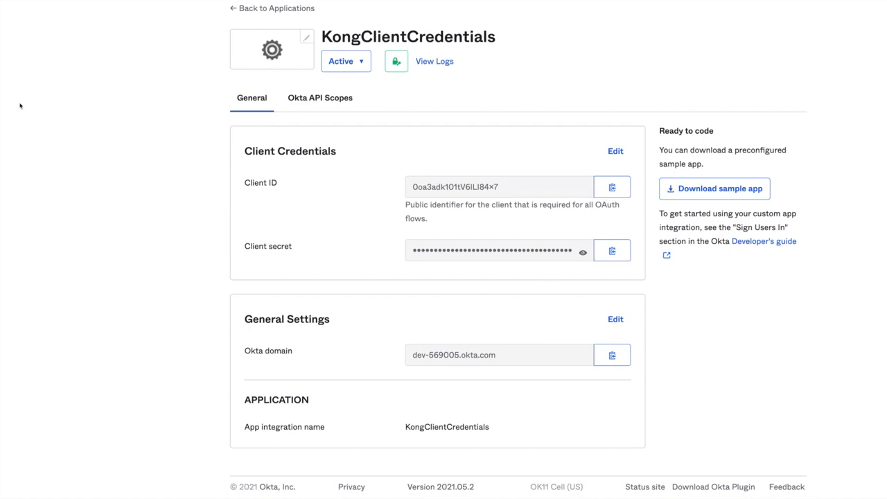
pyautogui.moveTo(49, 47)
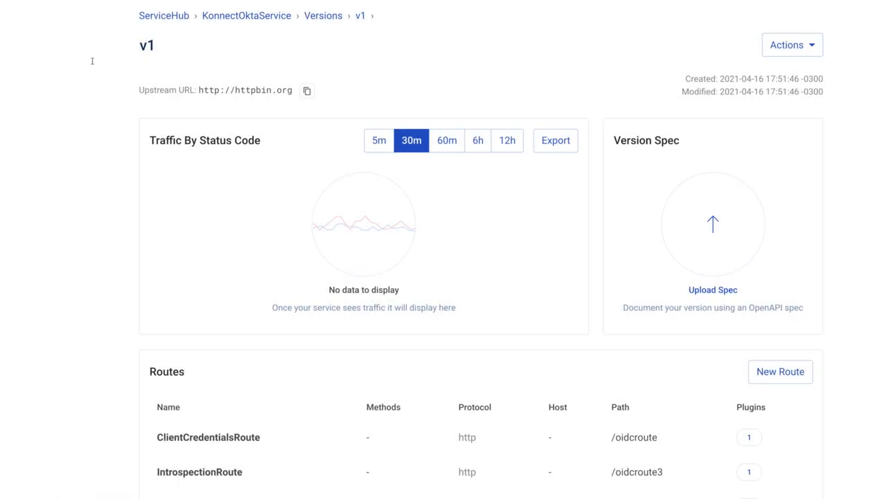
pyautogui.moveTo(172, 308)
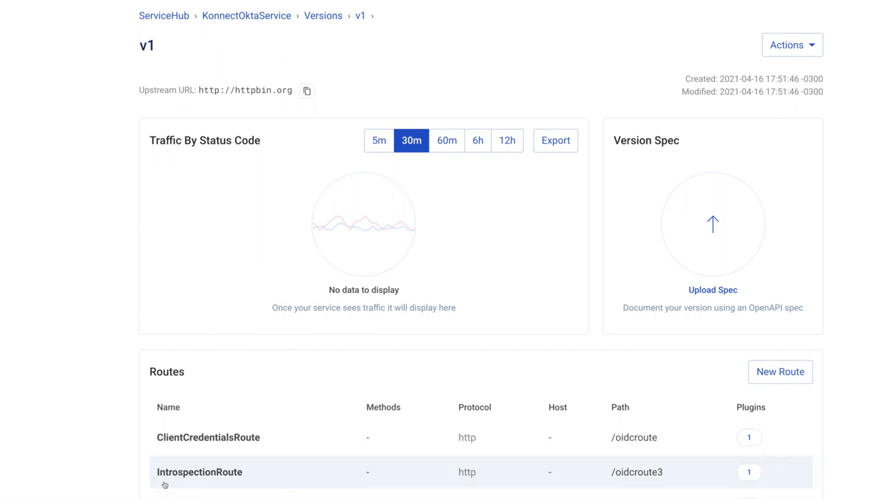
pyautogui.moveTo(115, 446)
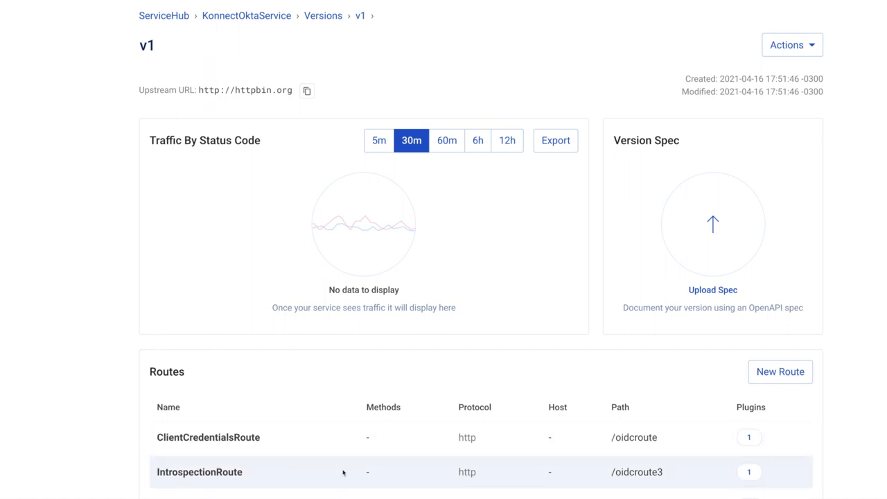
# Show the IntrospectionRoute details with its attached openid-connect plugin
pyautogui.click(200, 471)
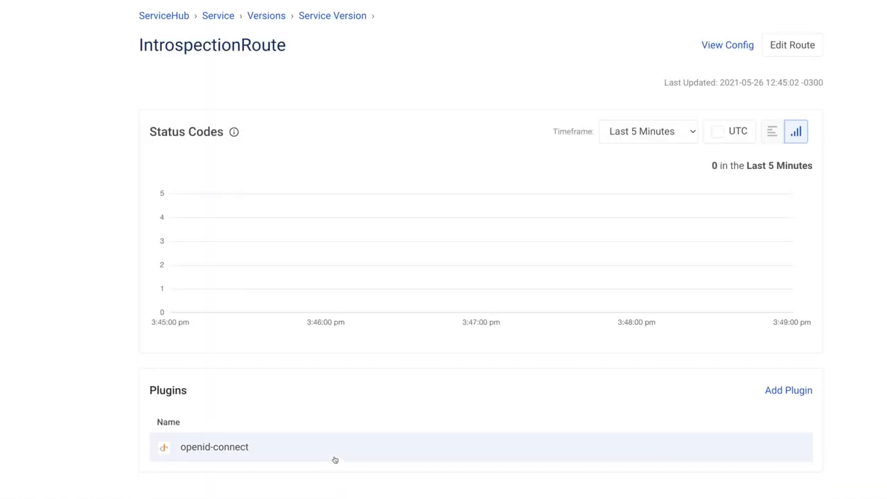
# Bring up the openid-connect plugin's edit form with its audience and auth-method settings
pyautogui.click(214, 446)
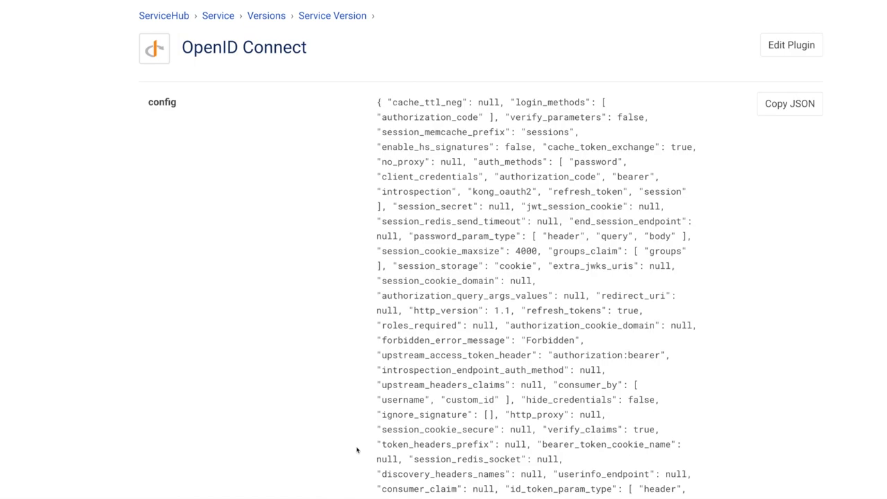
pyautogui.click(790, 44)
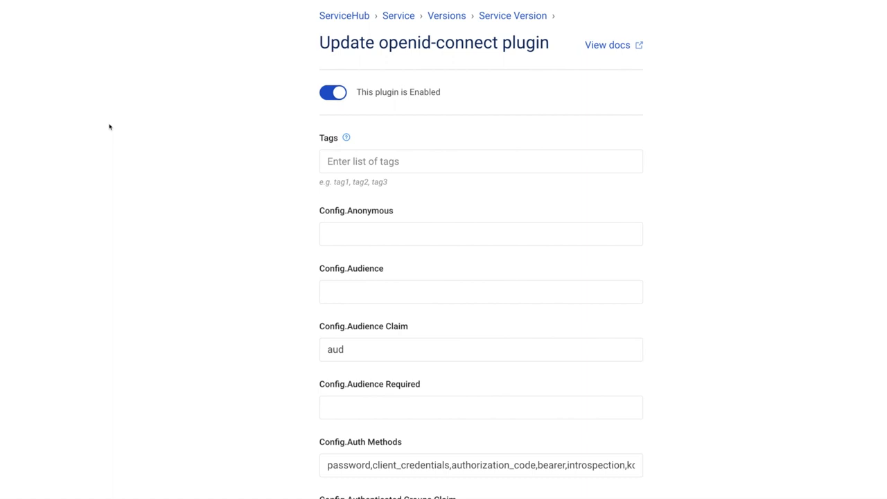
pyautogui.moveTo(133, 158)
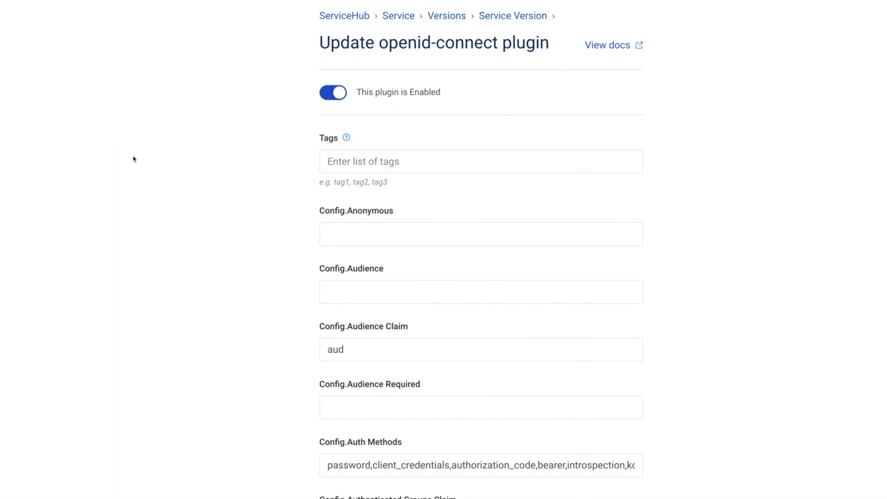
pyautogui.scroll(-3)
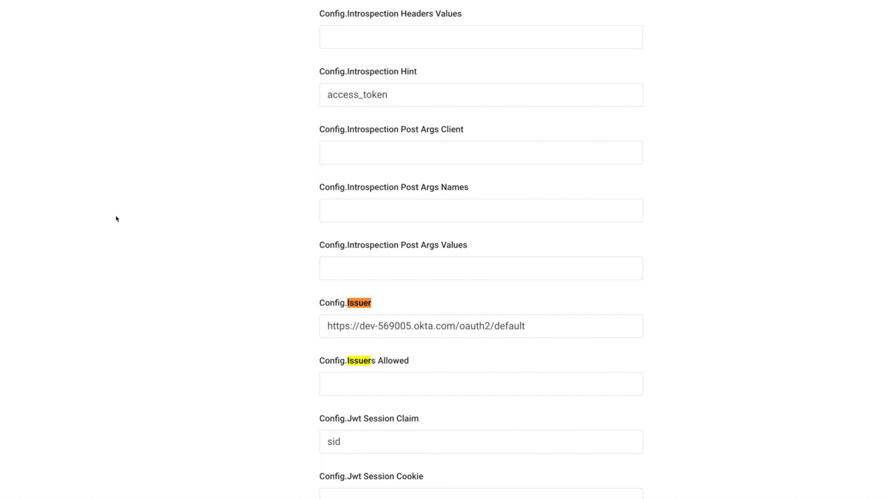
pyautogui.moveTo(158, 266)
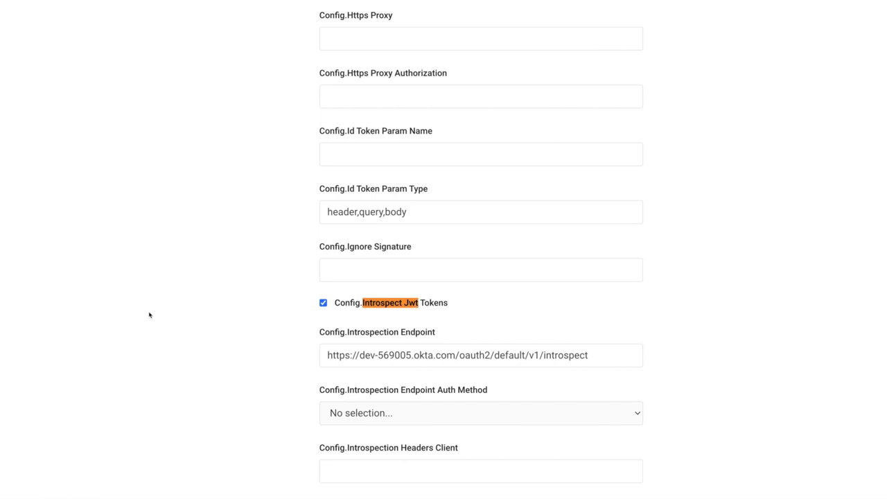
pyautogui.moveTo(380, 322)
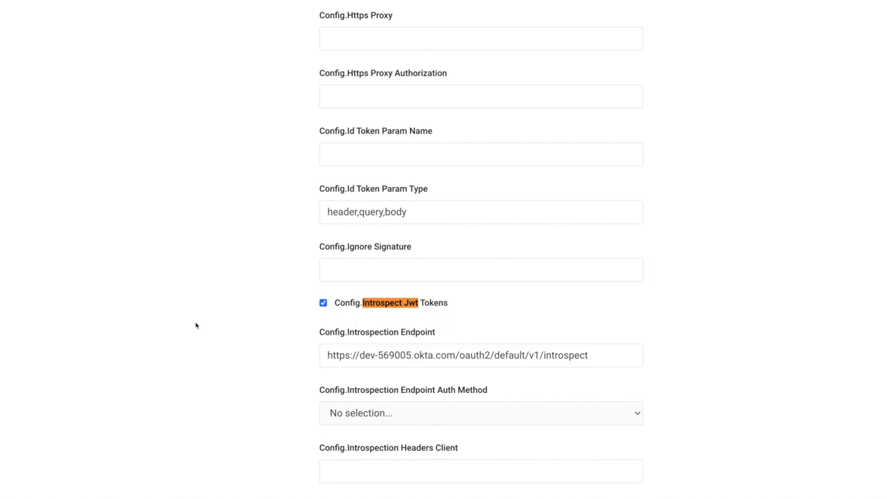
pyautogui.moveTo(453, 338)
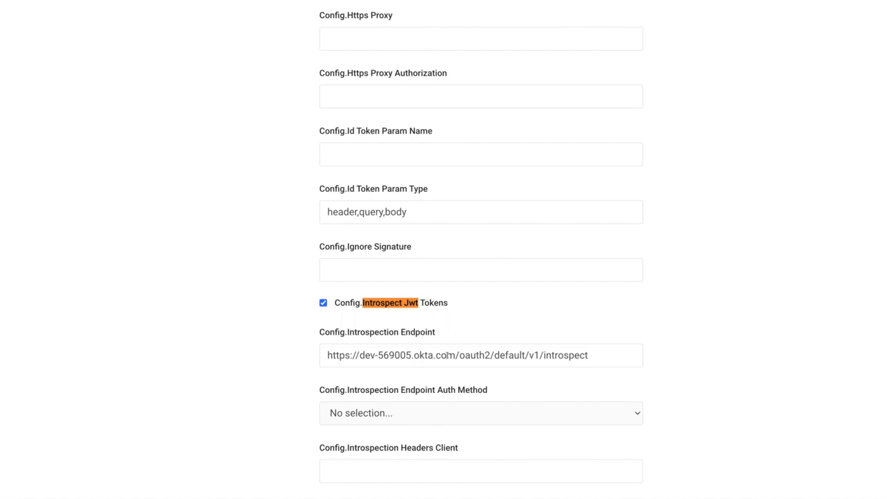
pyautogui.moveTo(186, 339)
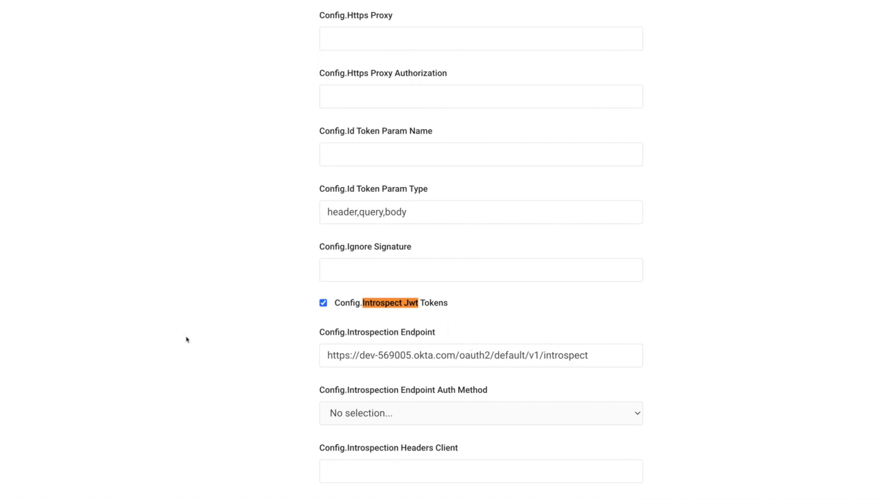
pyautogui.moveTo(194, 257)
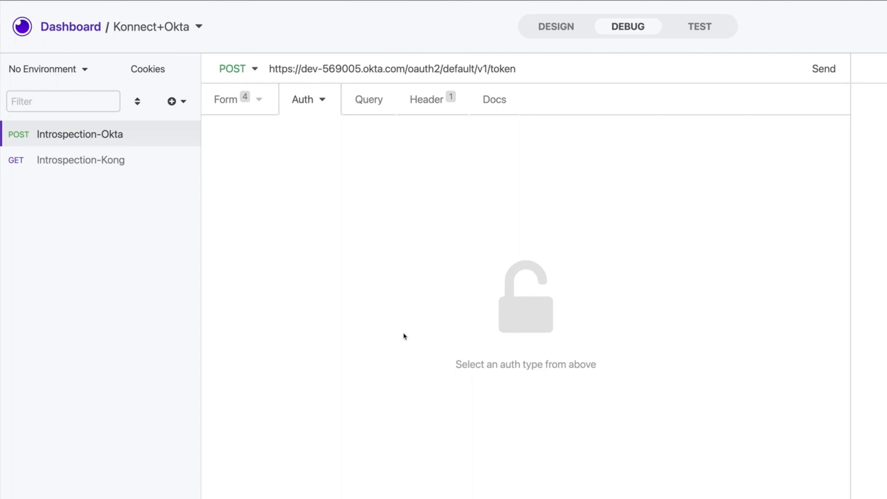
pyautogui.moveTo(252, 263)
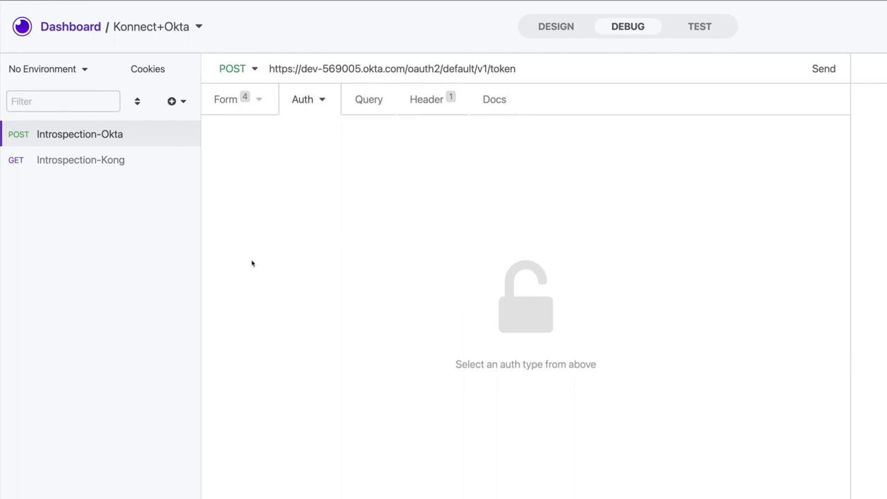
pyautogui.moveTo(186, 276)
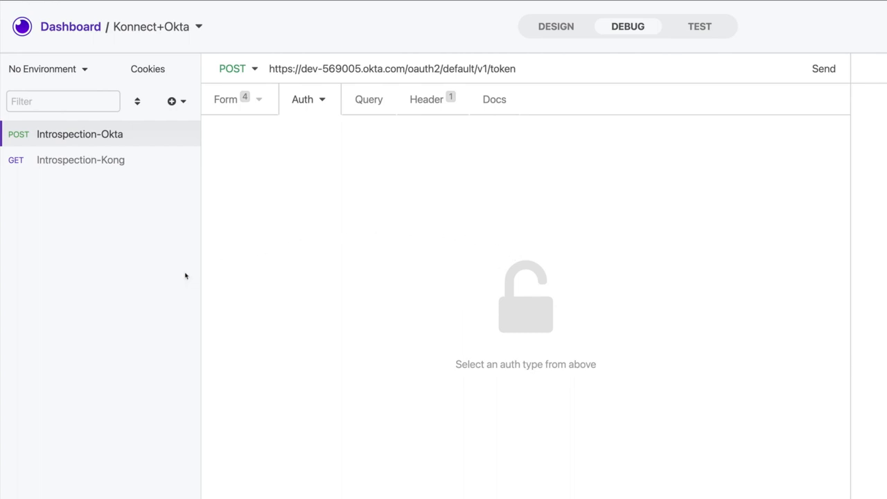
# Review the Okta token request's form parameters, then switch to the Introspection-Kong GET request
pyautogui.click(224, 100)
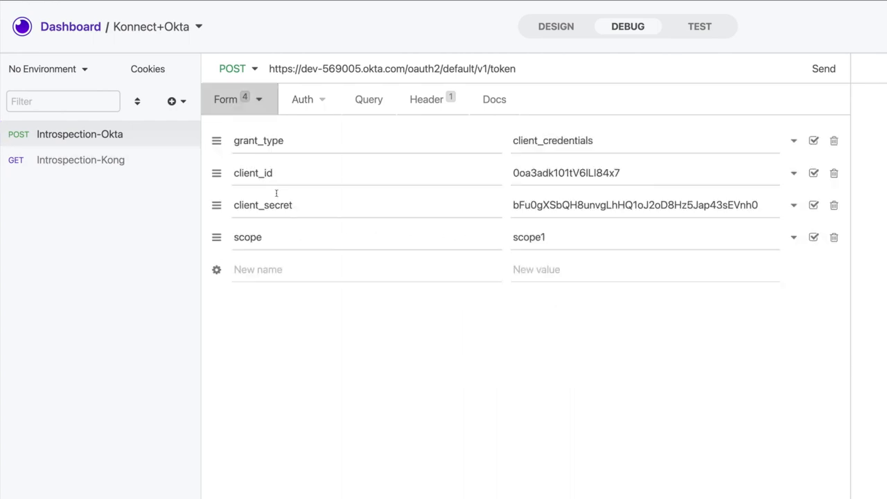
pyautogui.moveTo(305, 361)
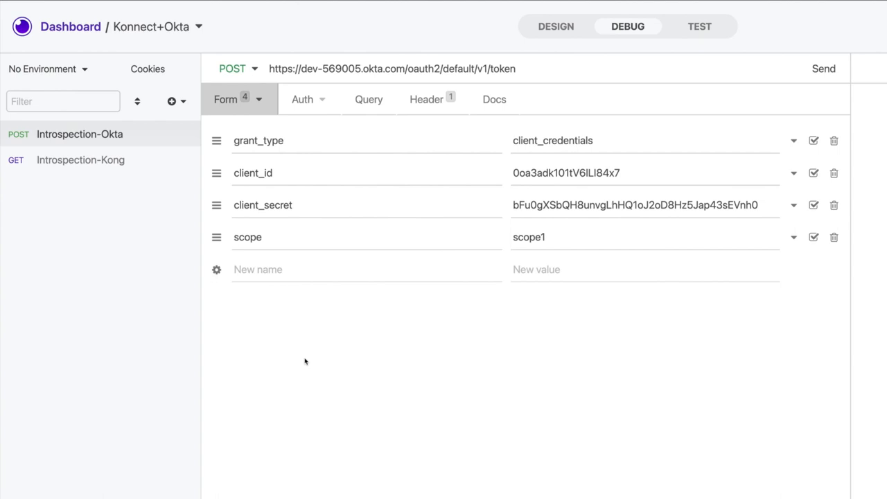
pyautogui.moveTo(172, 368)
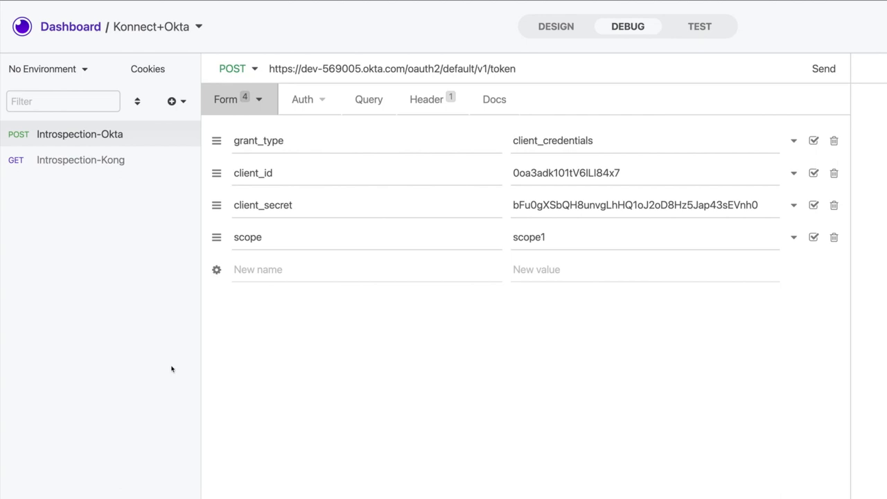
pyautogui.click(81, 159)
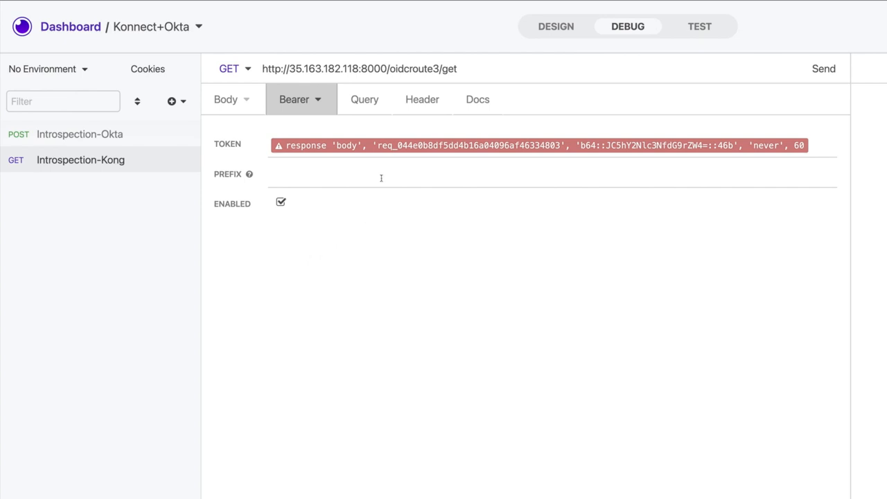
# Confirm the bearer token tag reads $.access_token from the POST Introspection-Okta response body
pyautogui.click(538, 146)
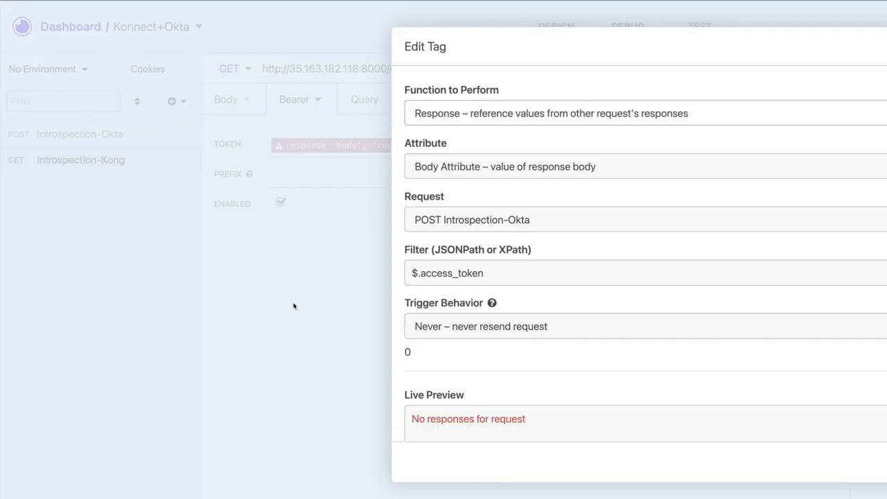
pyautogui.moveTo(297, 396)
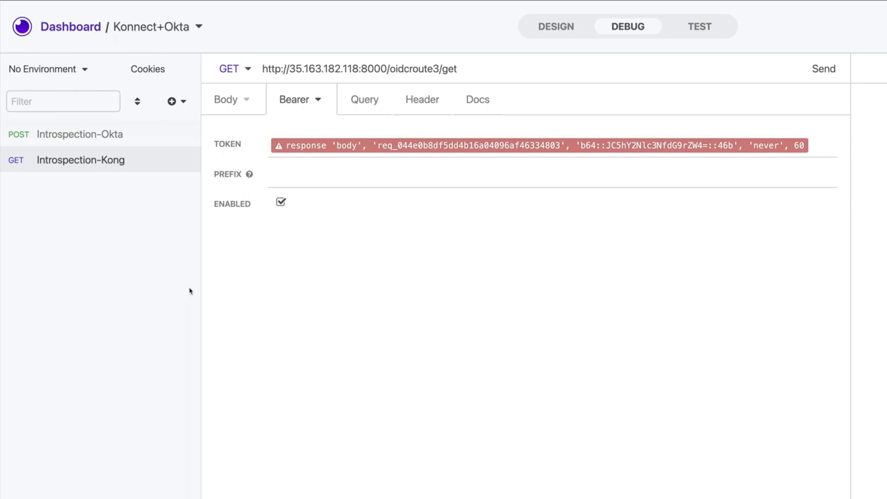
pyautogui.click(823, 68)
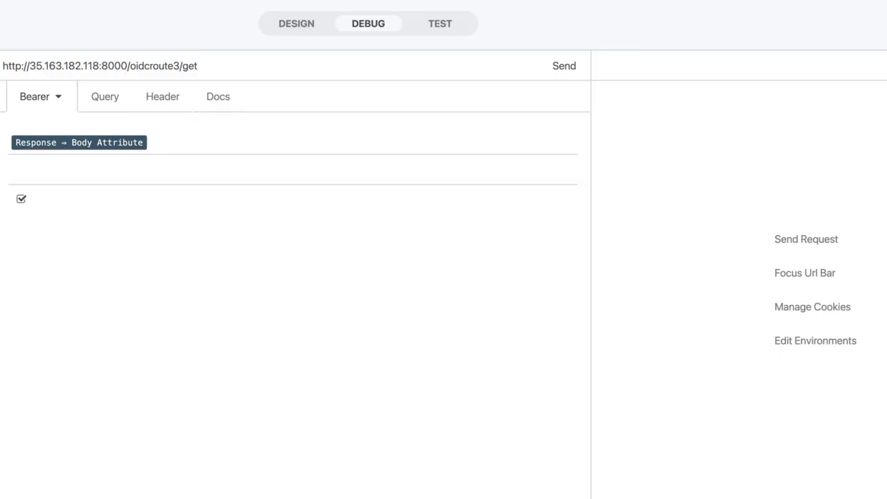
# Check that the token tag's Live Preview shows a real Okta access token
pyautogui.click(77, 142)
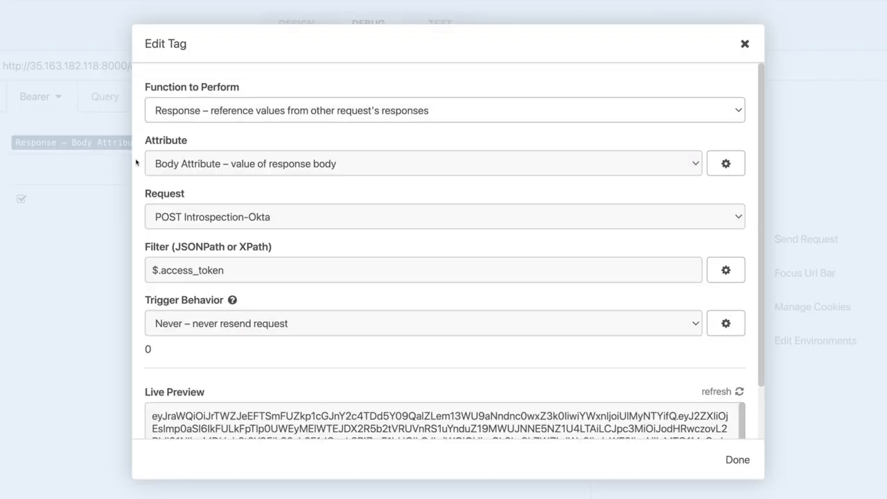
pyautogui.scroll(-3)
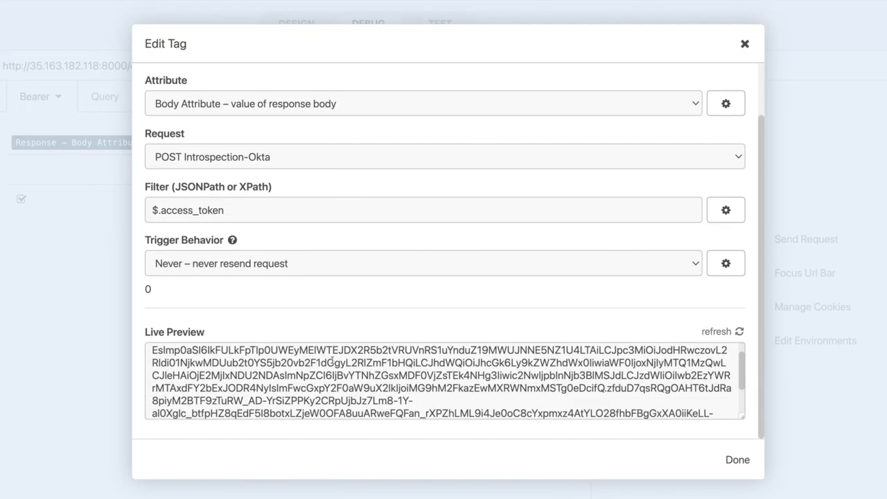
pyautogui.scroll(-3)
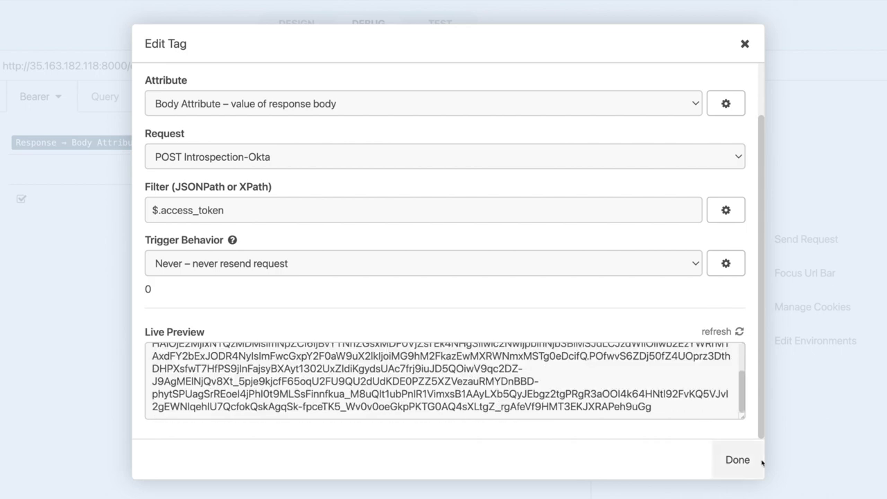
pyautogui.click(738, 460)
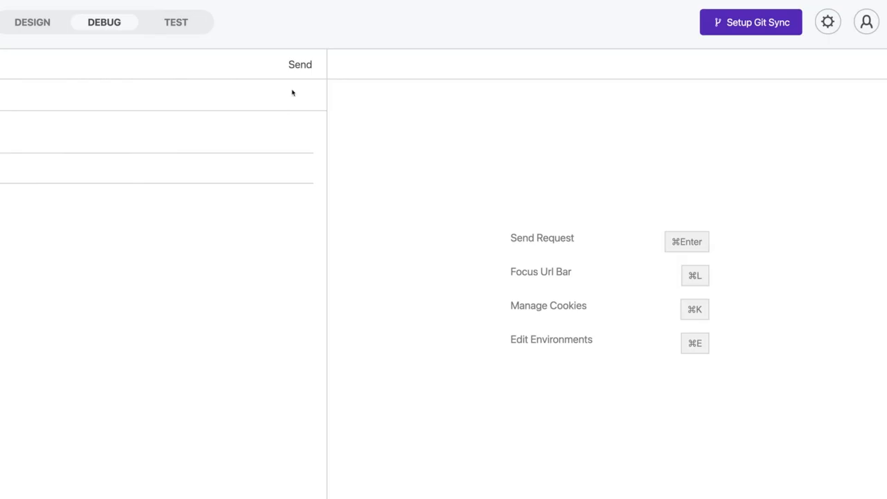
# Send the Introspection-Kong GET through Kong and receive 200 OK with the bearer Authorization echoed
pyautogui.click(300, 64)
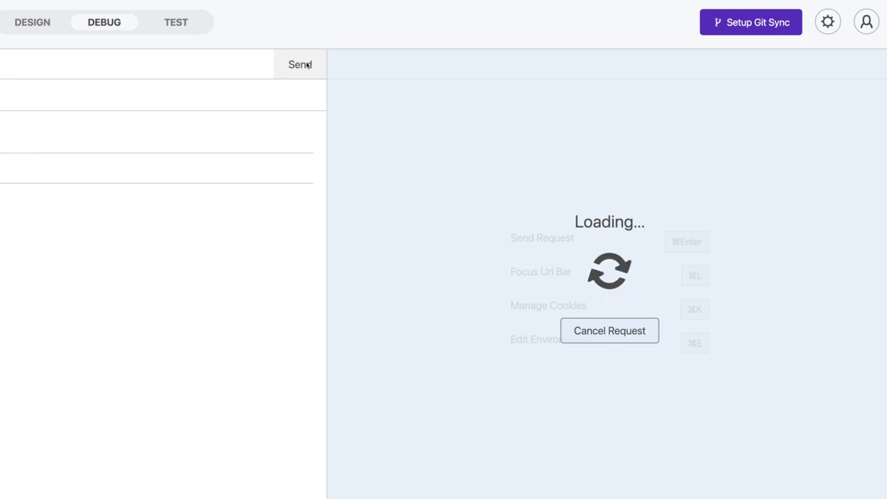
pyautogui.click(299, 64)
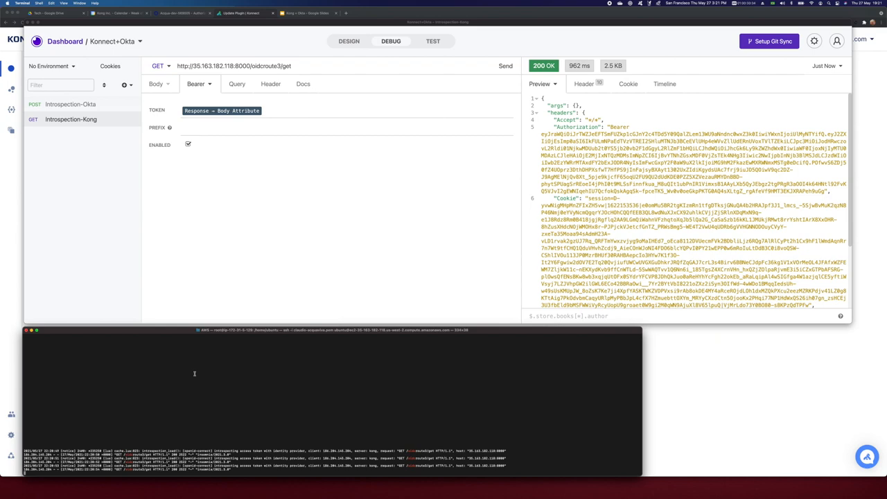
# Resend the Kong route GET and get another 200 OK response
pyautogui.click(504, 65)
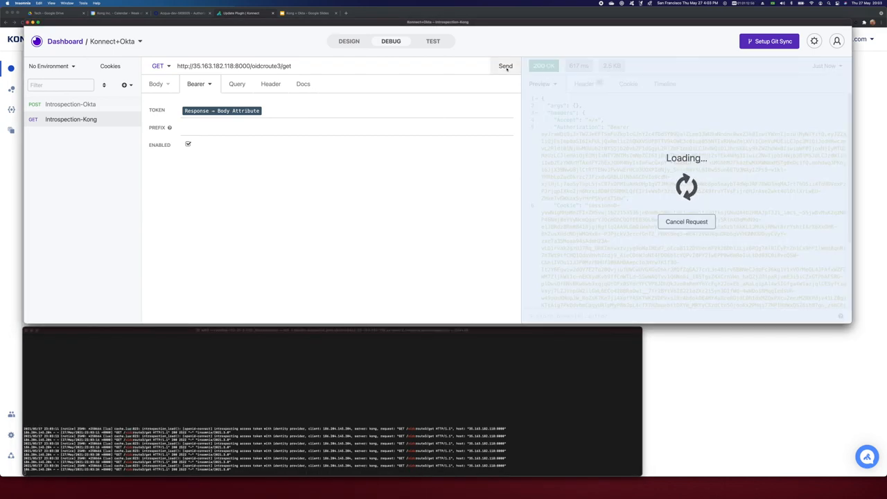
pyautogui.click(505, 65)
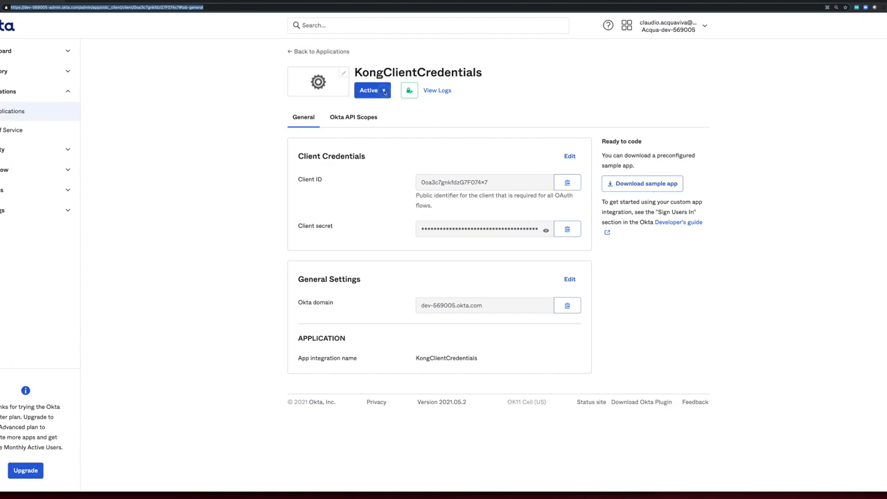
# Deactivate the KongClientCredentials app in Okta, then resend the Kong GET in Insomnia
pyautogui.click(383, 90)
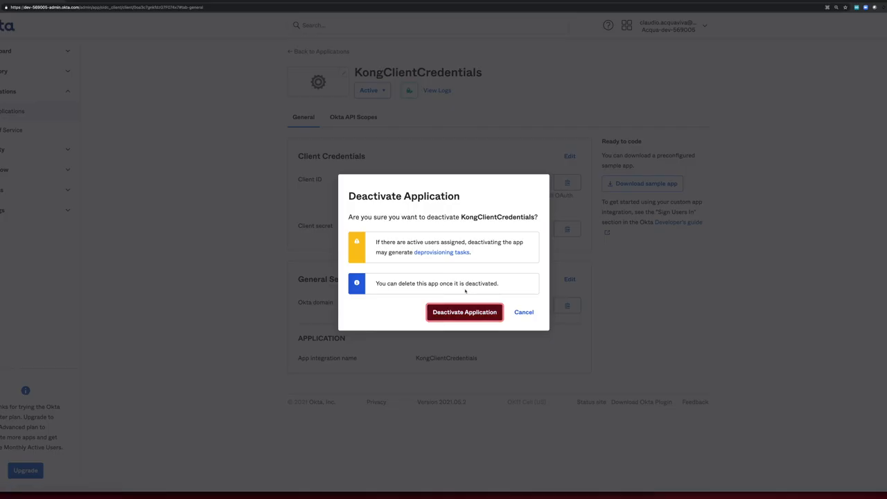
pyautogui.click(524, 312)
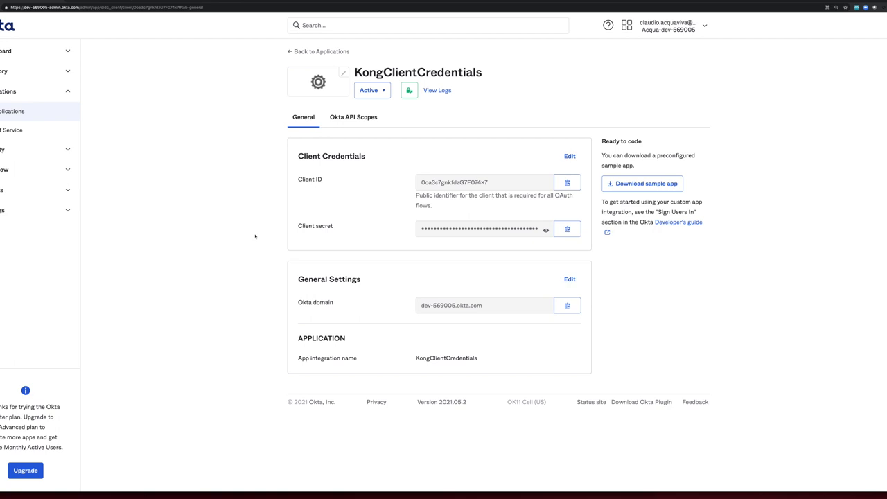
pyautogui.click(372, 90)
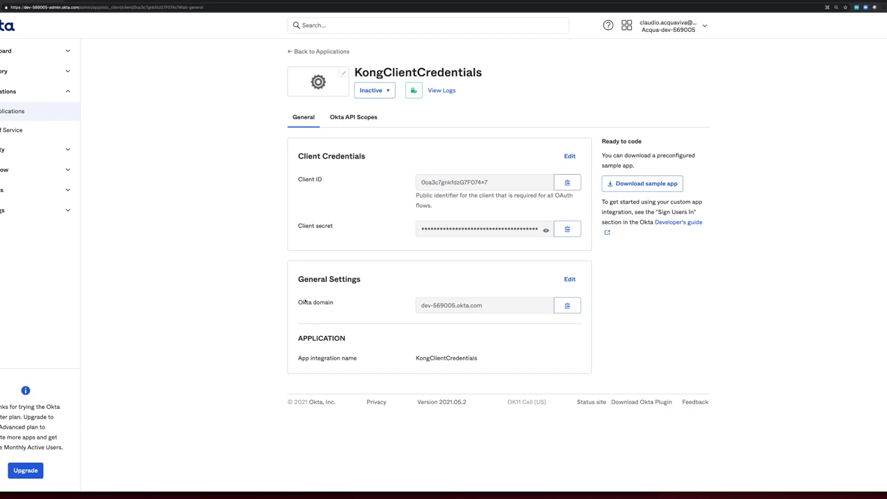
pyautogui.moveTo(303, 302)
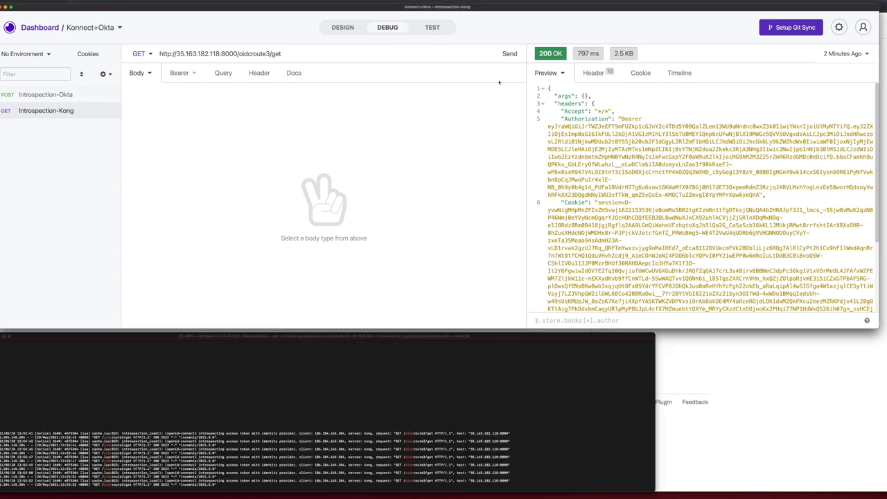
pyautogui.click(510, 52)
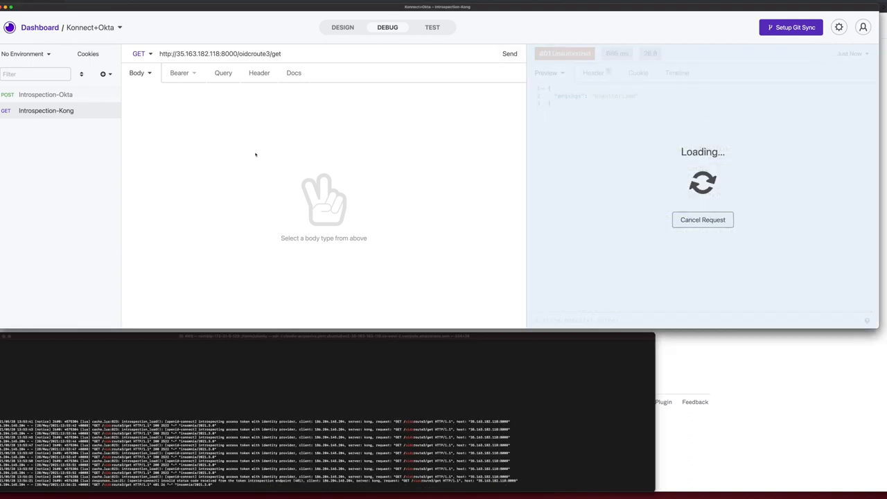